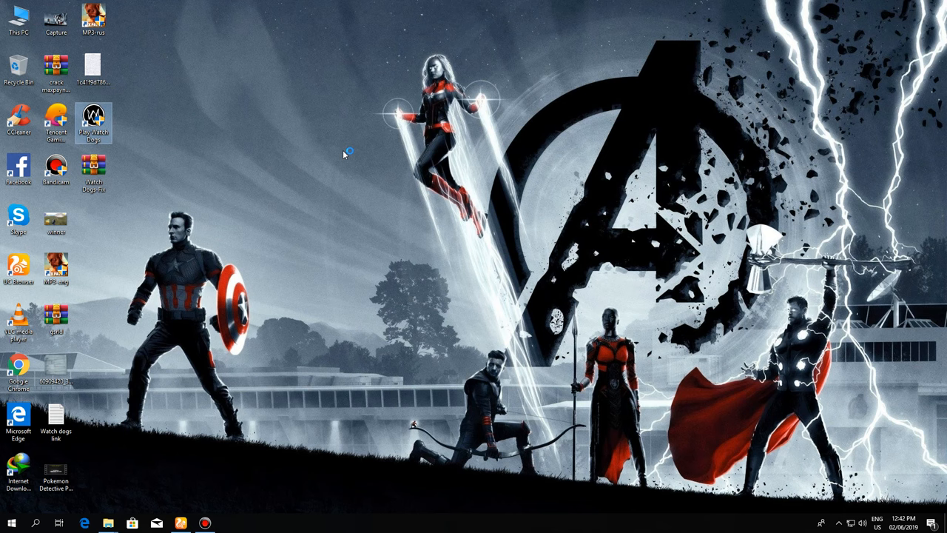
- Extract the Watch Dogs Fix archive to the desktop and open the Crack folder
double_click(94, 117)
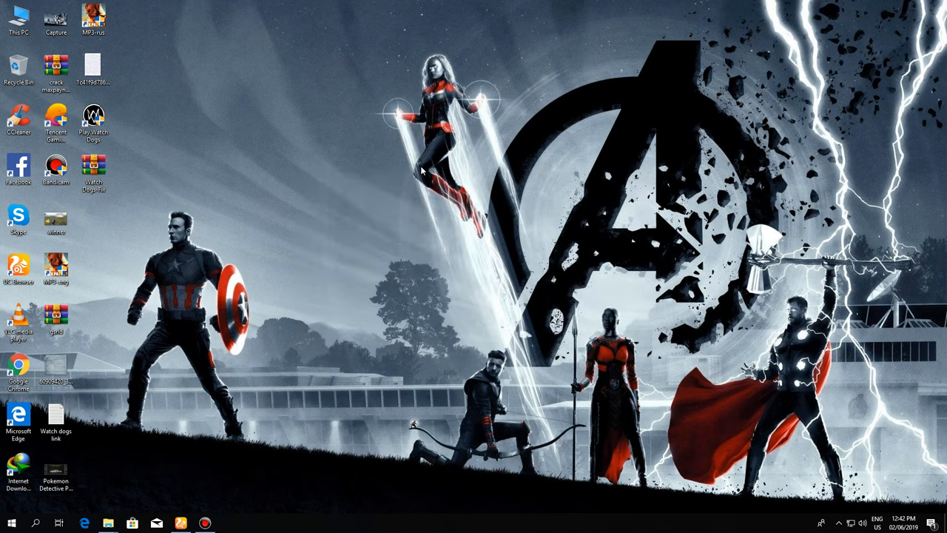
mouse_move(804, 171)
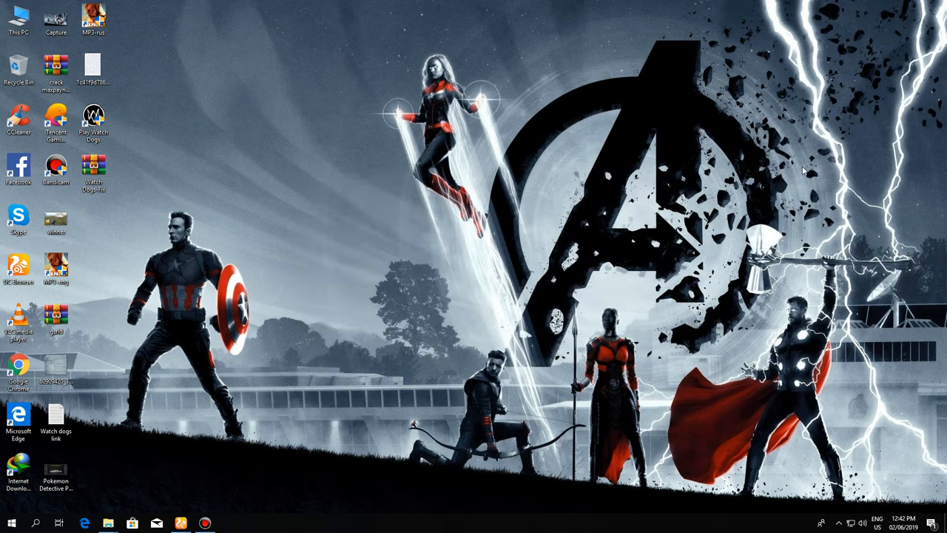
mouse_move(124, 177)
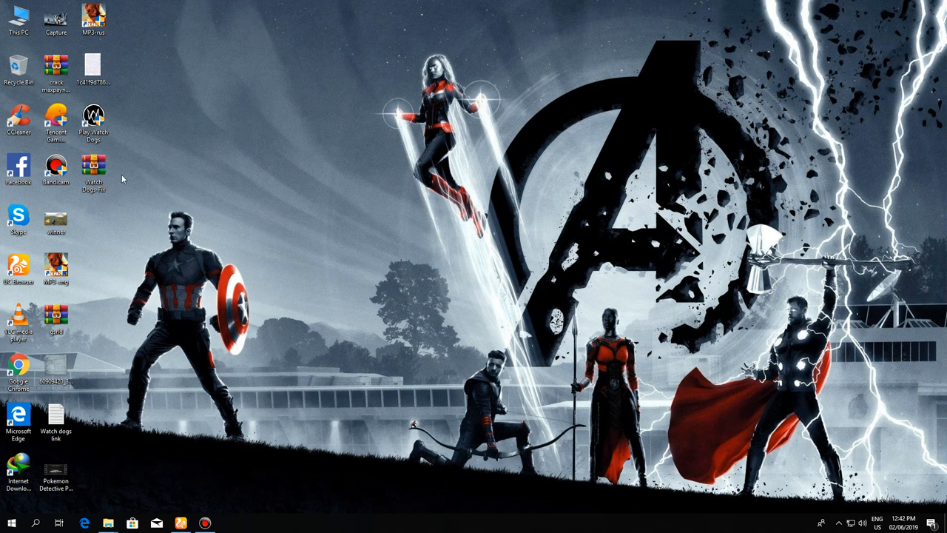
mouse_move(92, 171)
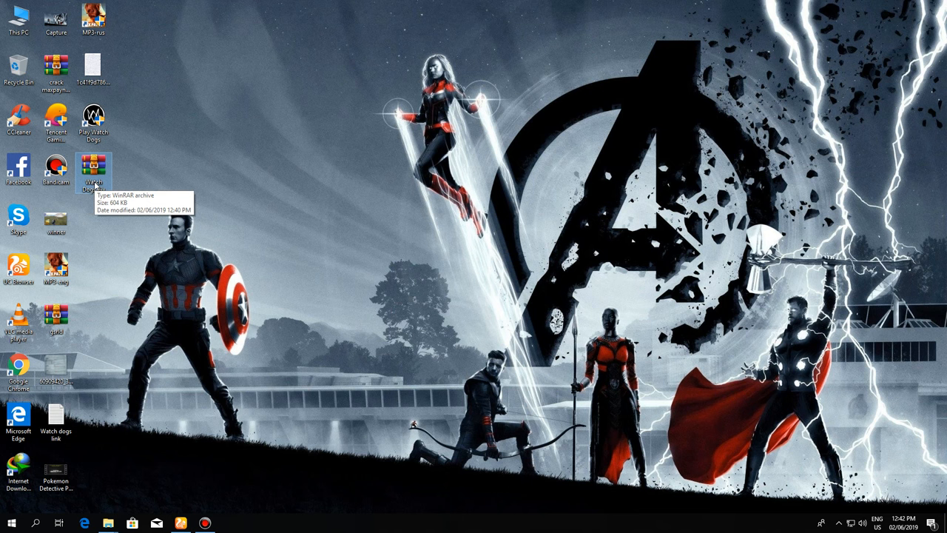
right_click(93, 166)
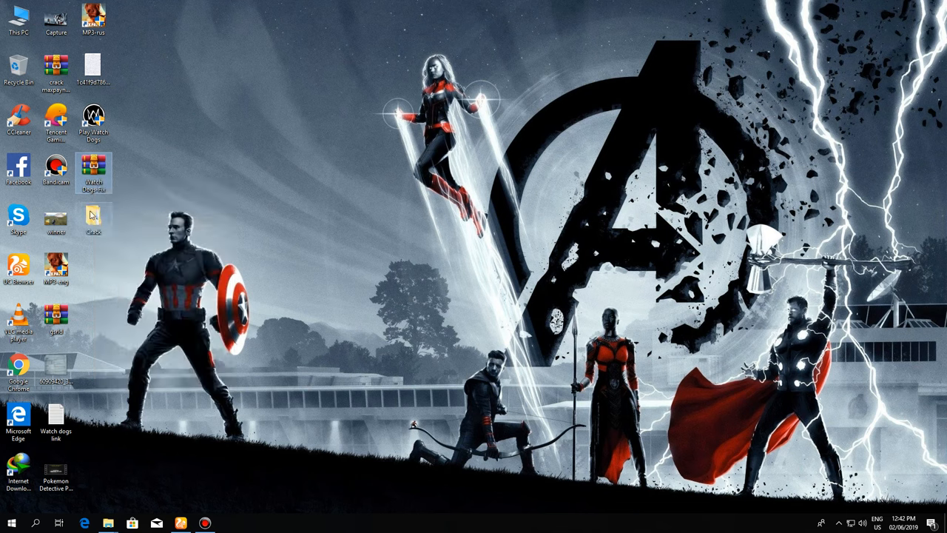
double_click(93, 219)
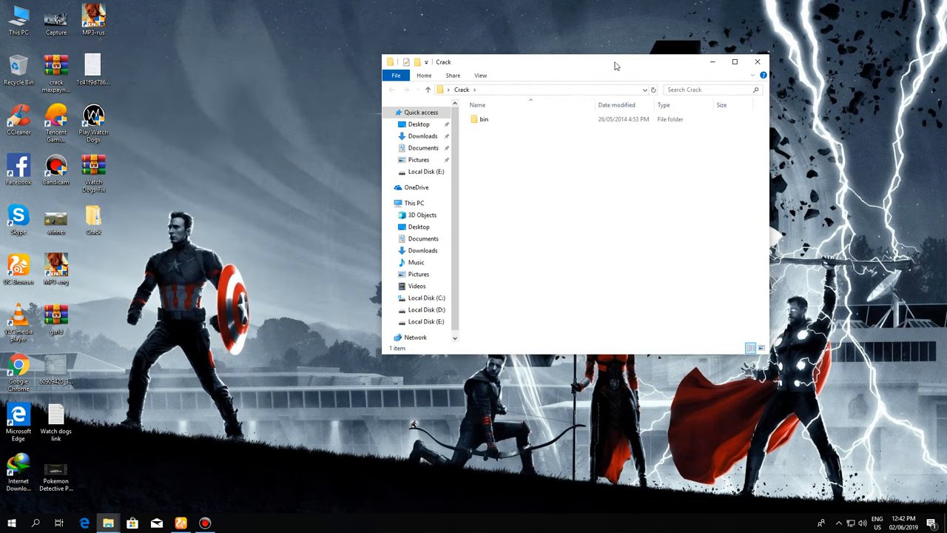
- Select the bin folder inside Crack, then close the Crack window
left_click(482, 119)
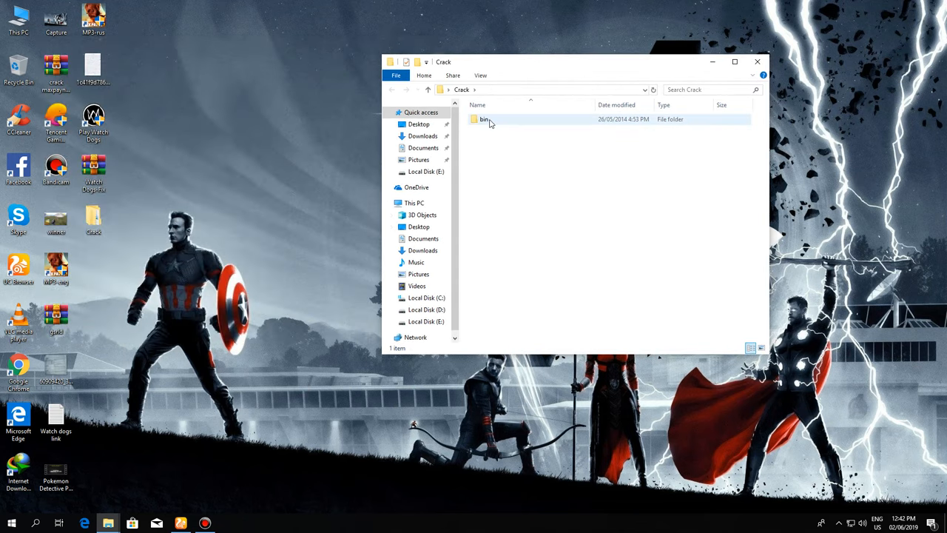
left_click(483, 119)
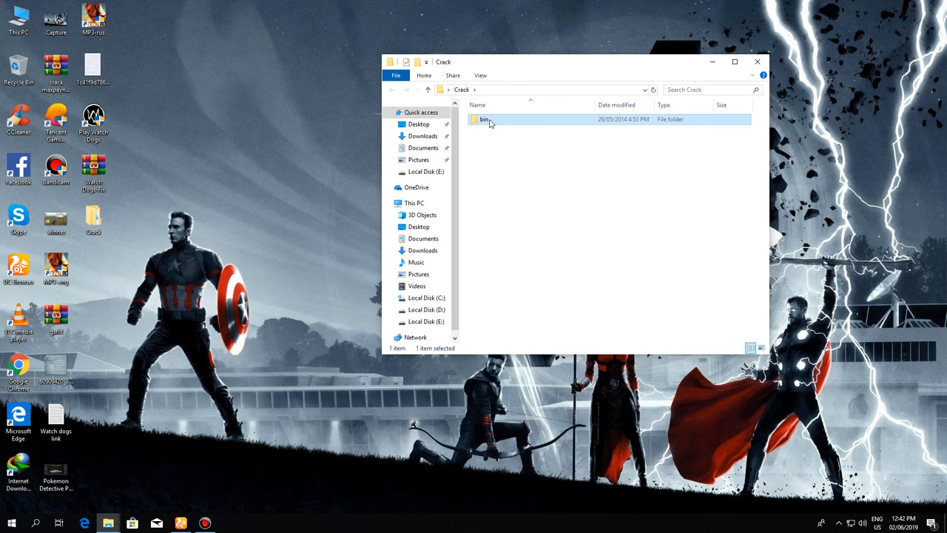
double_click(484, 119)
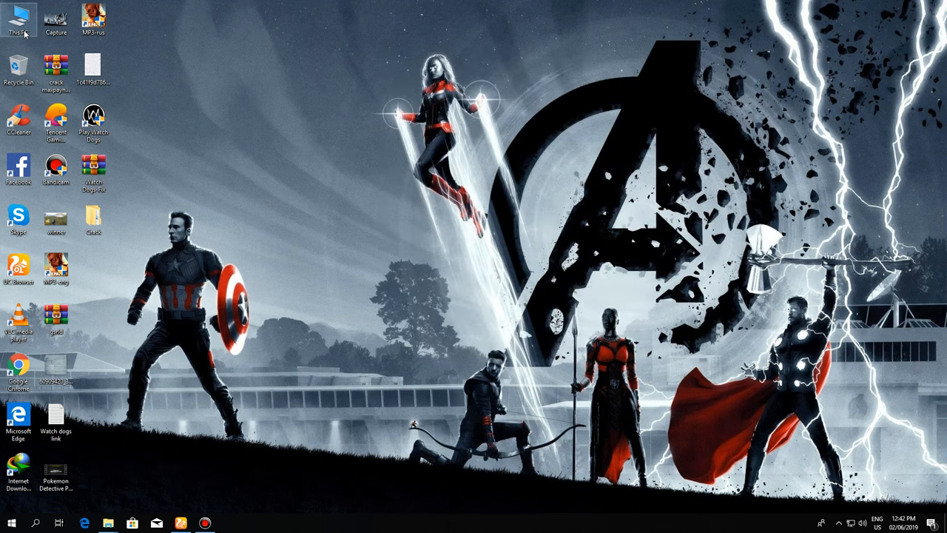
- Open This PC and go to Local Disk (D:)
double_click(20, 26)
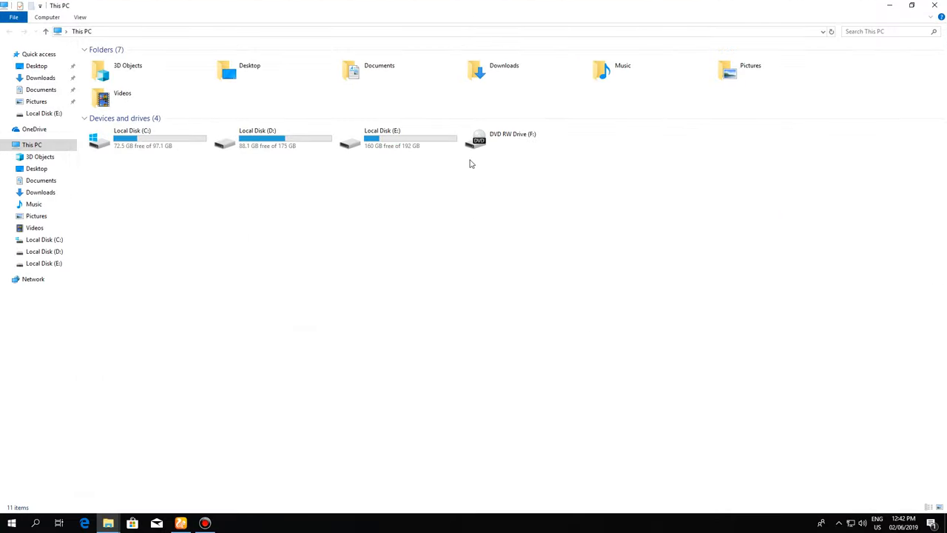
double_click(370, 138)
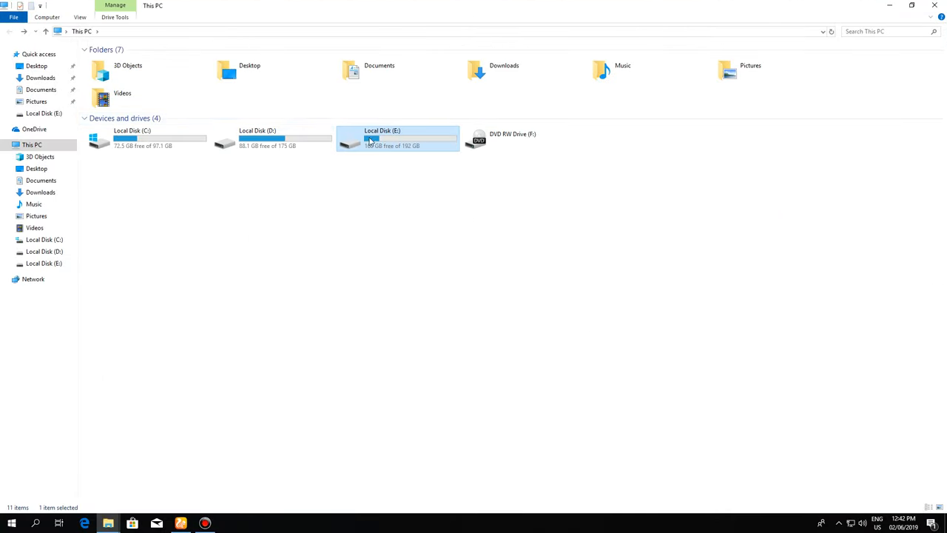
double_click(270, 139)
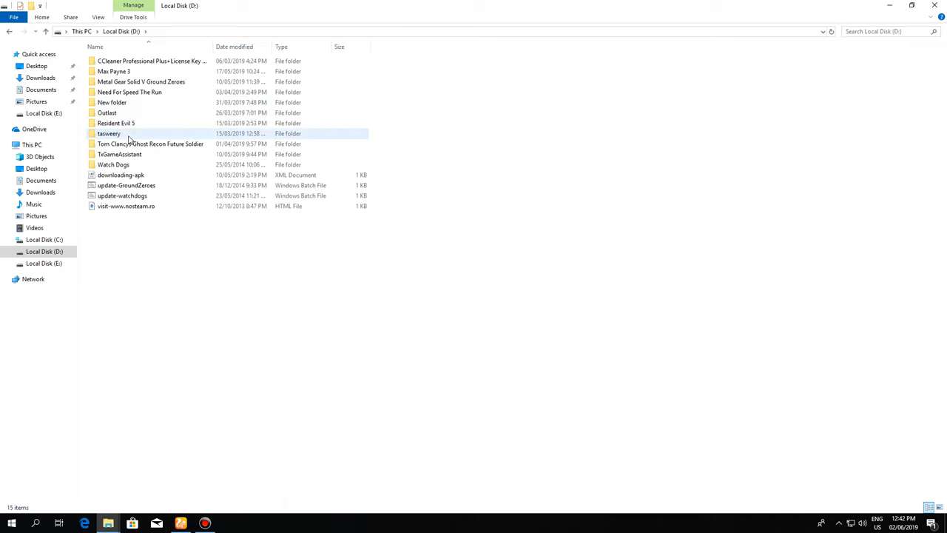
- Open the Watch Dogs game folder on drive D
left_click(107, 113)
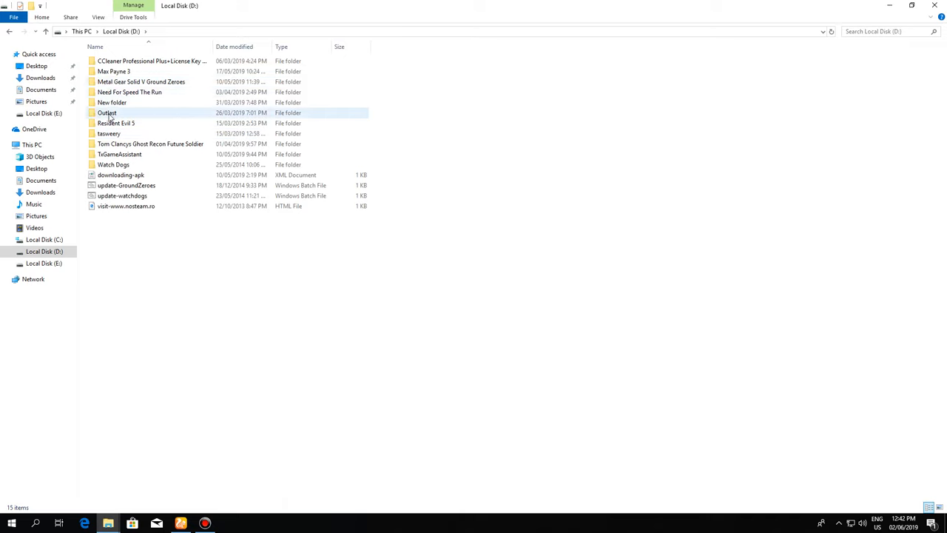
left_click(113, 164)
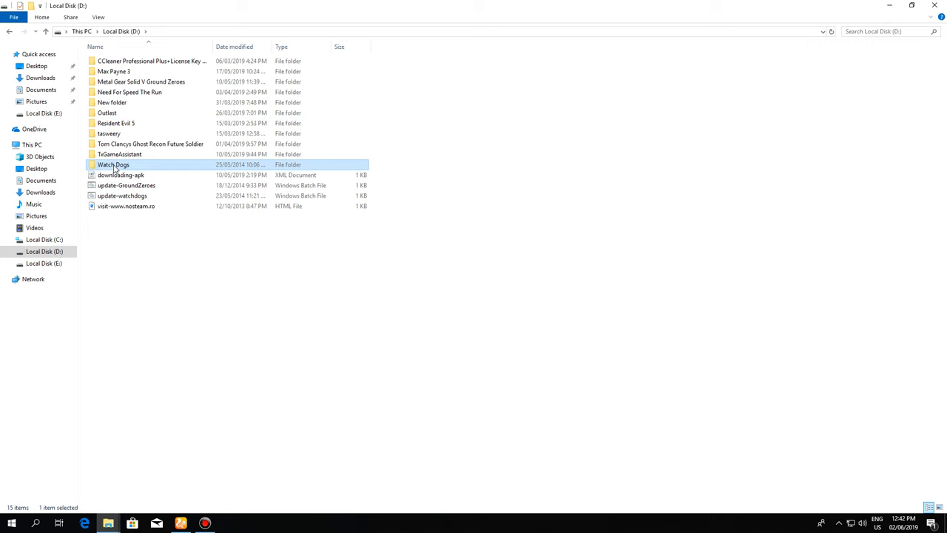
double_click(113, 165)
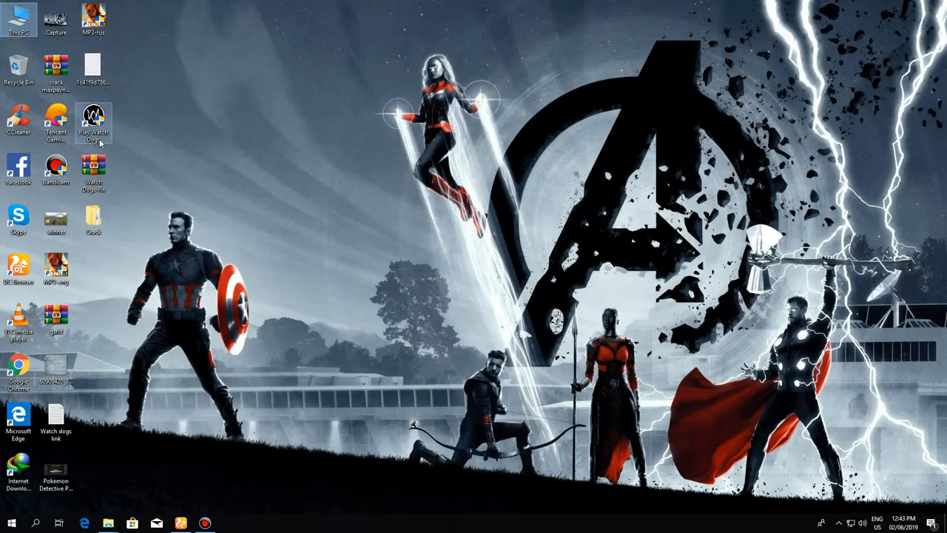
- Launch the game from the Play Watch Dogs desktop shortcut
left_click(94, 122)
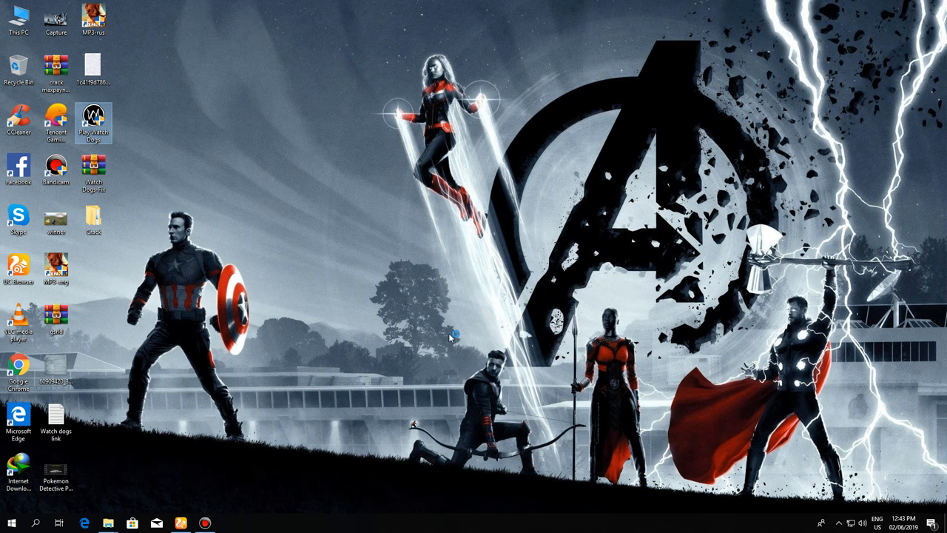
double_click(93, 119)
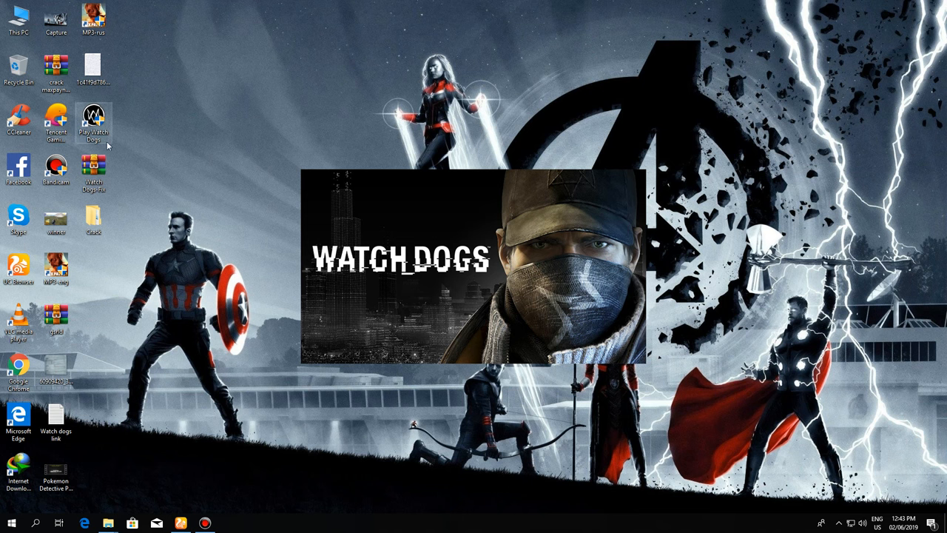
mouse_move(310, 169)
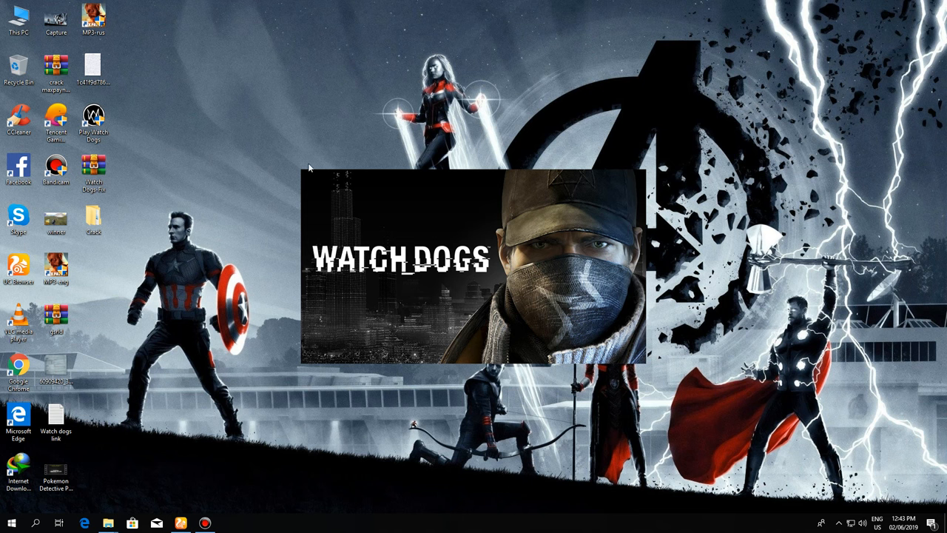